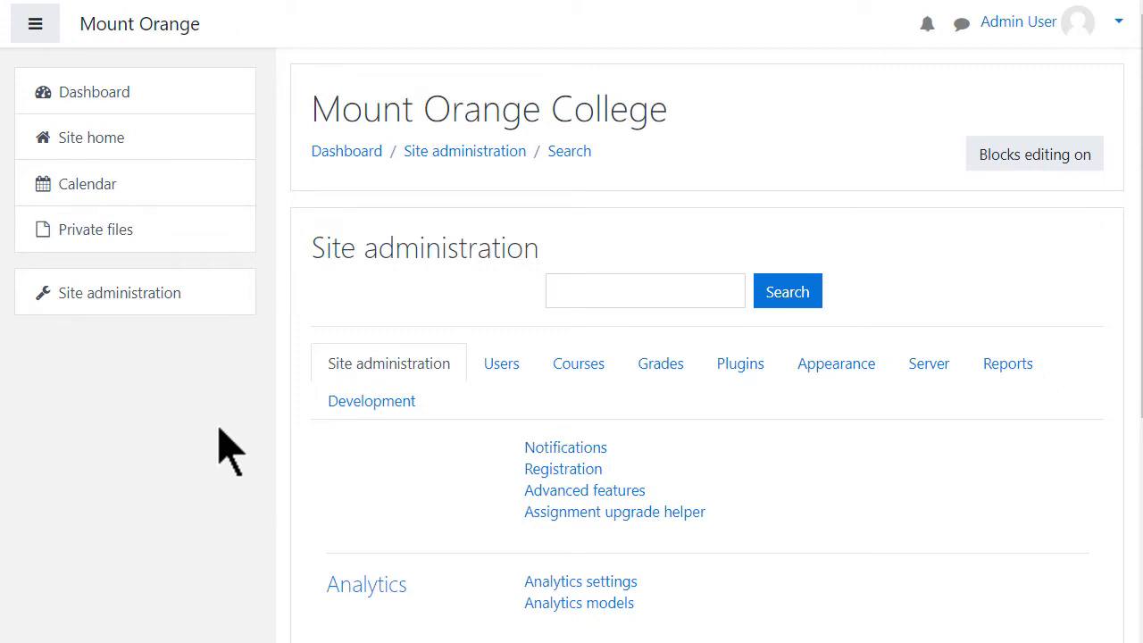
{"action": "mouse_move", "coordinate": [302, 427]}
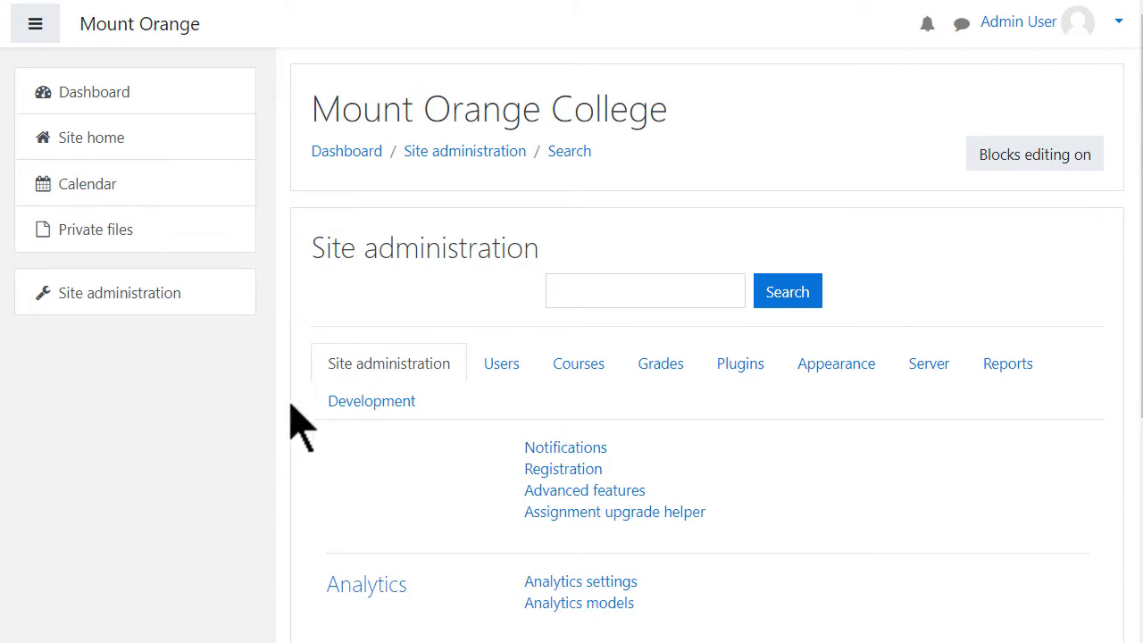
{"action": "mouse_move", "coordinate": [536, 420]}
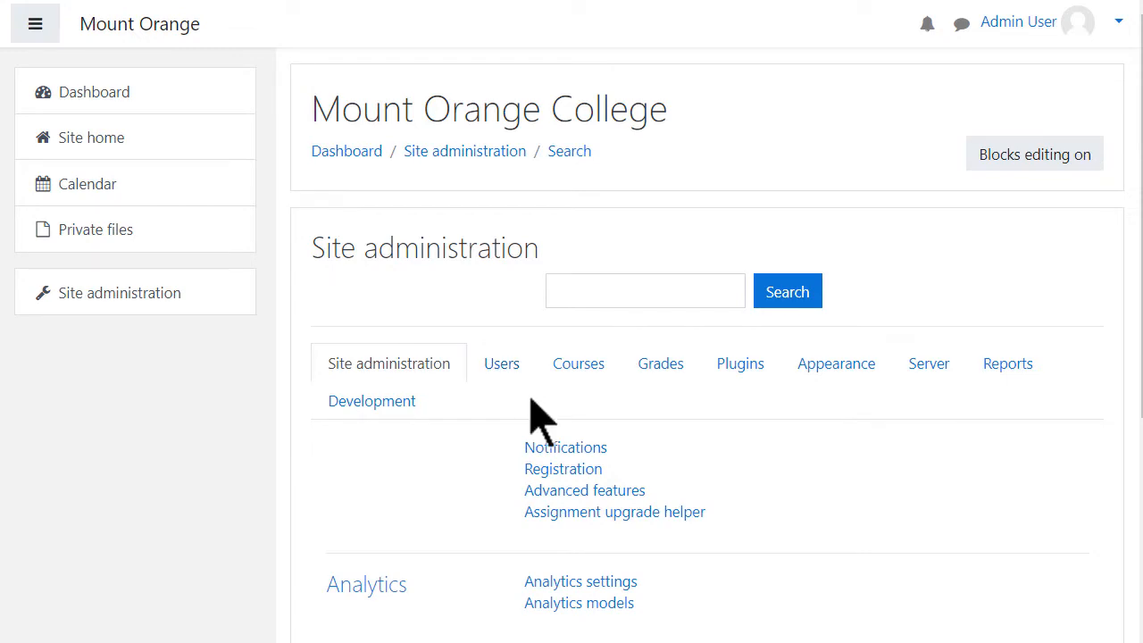
Hide the navigation drawer and show the Plugins category, scrolled to the Authentication section
{"action": "left_click", "coordinate": [36, 23]}
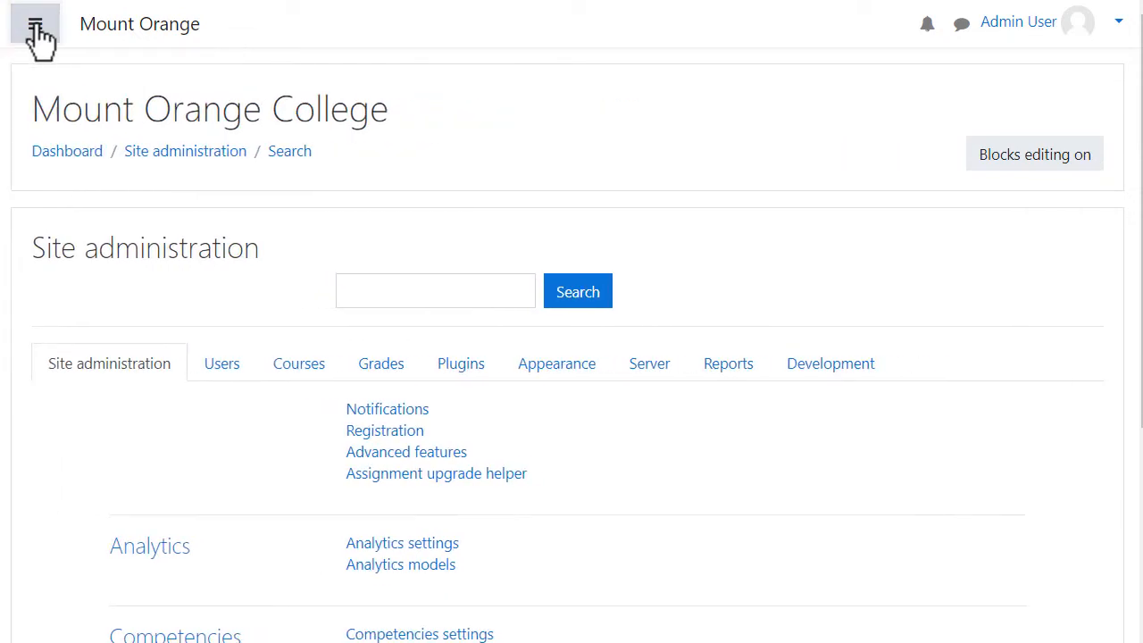
{"action": "left_click", "coordinate": [461, 365]}
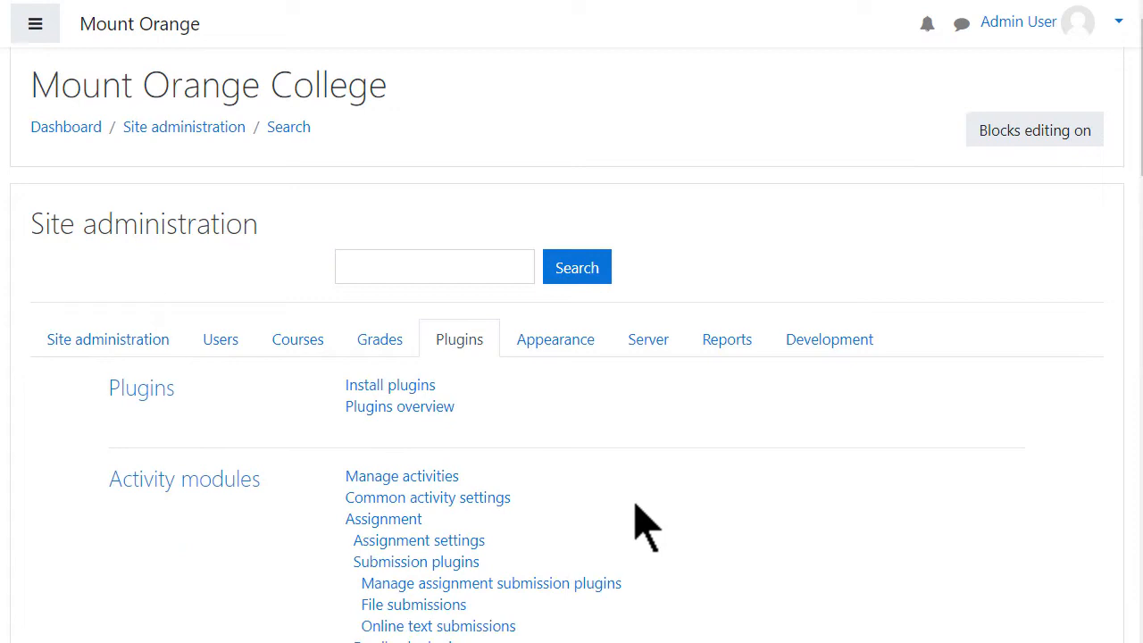
{"action": "scroll", "scroll_direction": "down", "scroll_amount": 3}
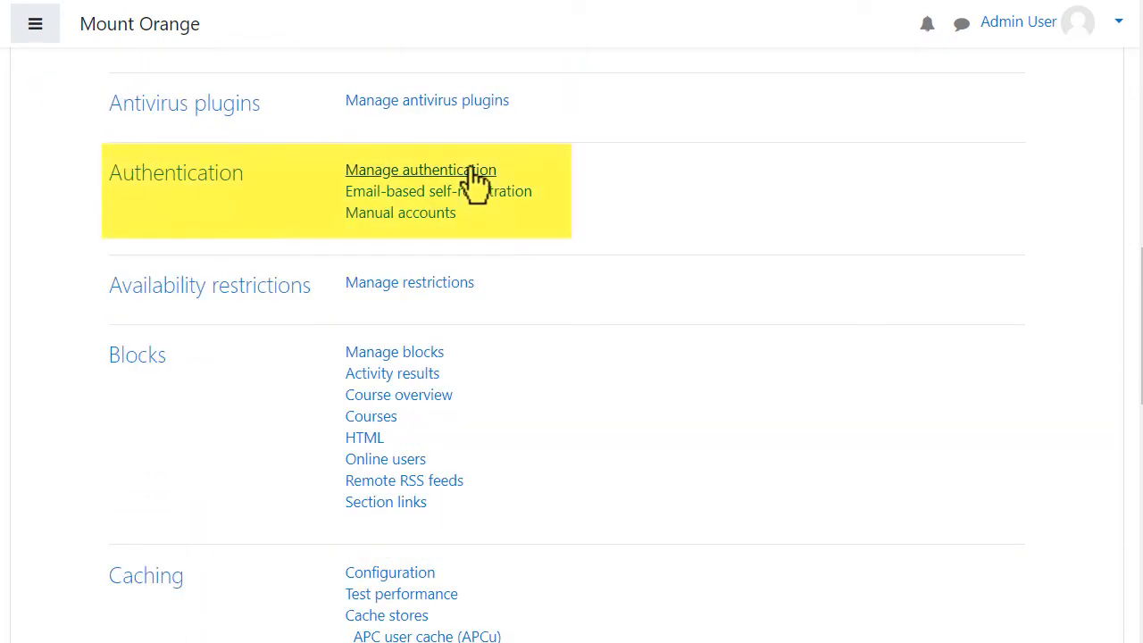
{"action": "left_click", "coordinate": [420, 170]}
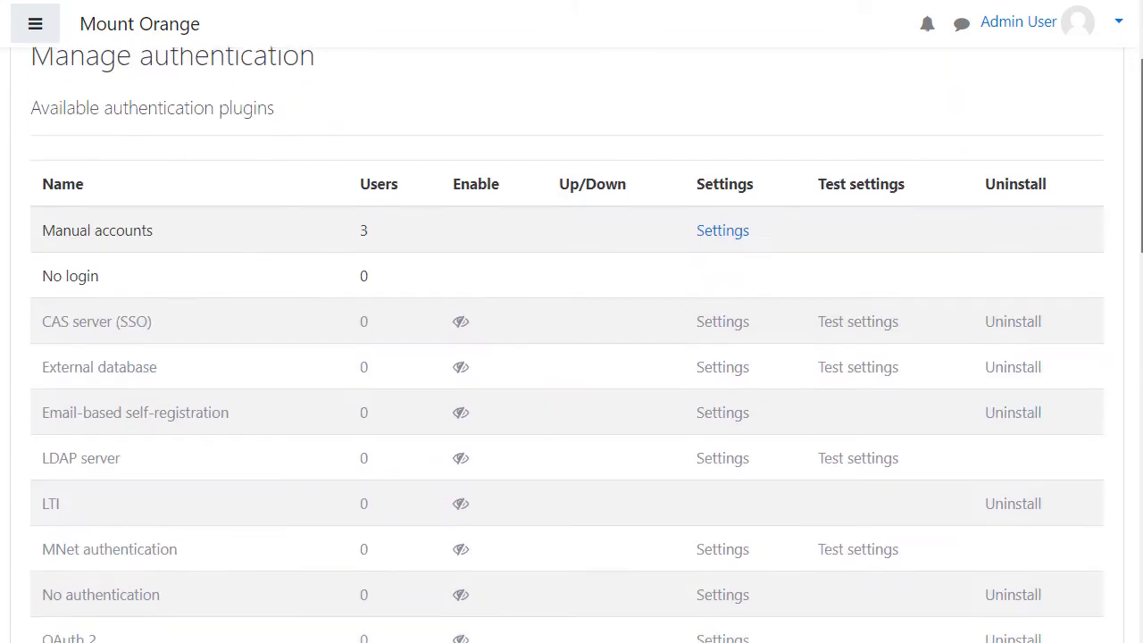
{"action": "scroll", "scroll_direction": "down", "scroll_amount": 3}
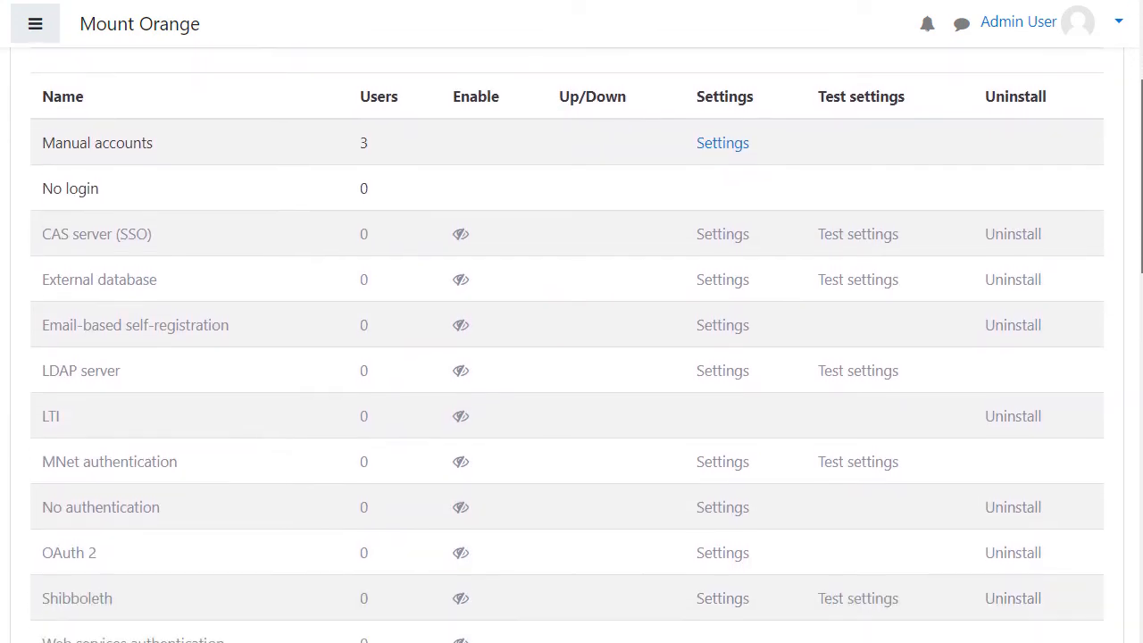
{"action": "scroll", "scroll_direction": "down", "scroll_amount": 3}
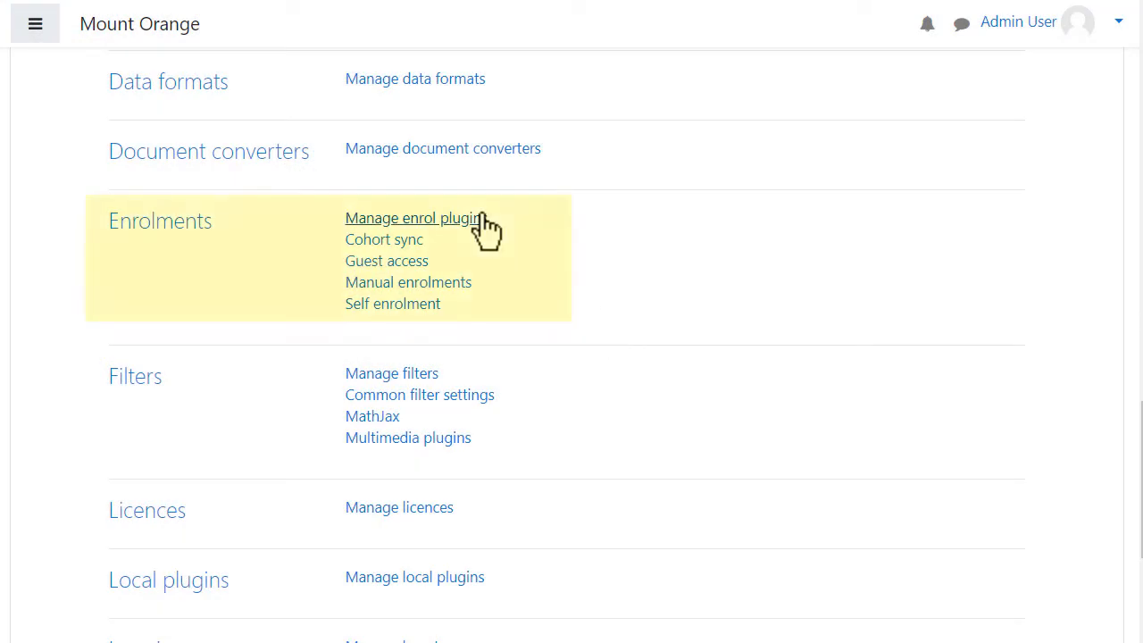
{"action": "left_click", "coordinate": [411, 218]}
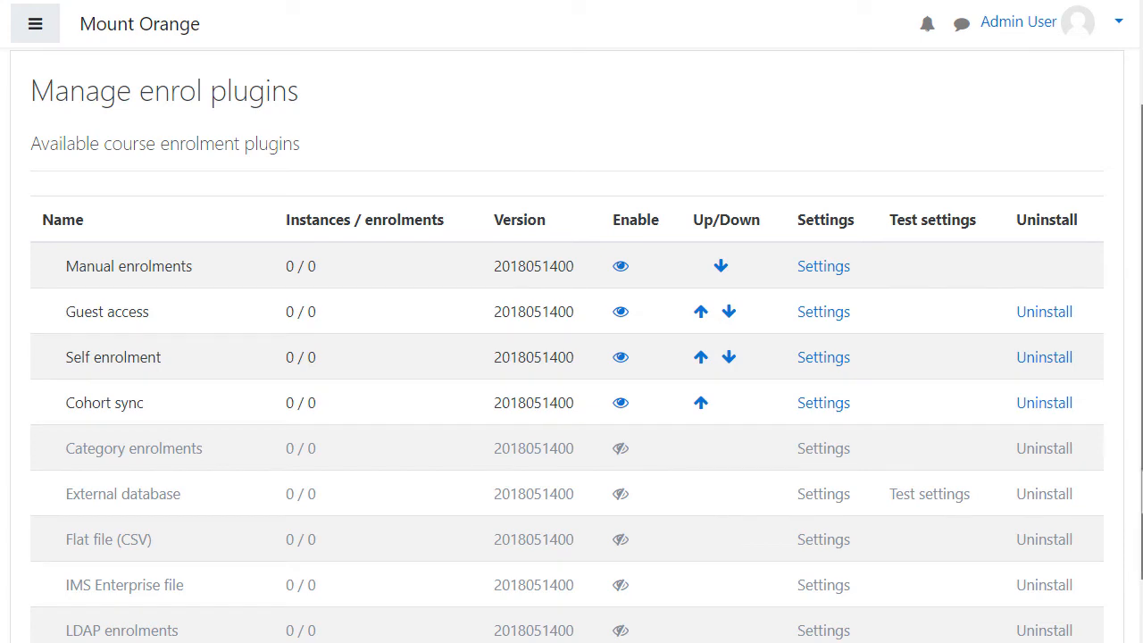
Scroll through the enrolment plugins table down to PayPal at the end of the list
{"action": "scroll", "scroll_direction": "down", "scroll_amount": 3}
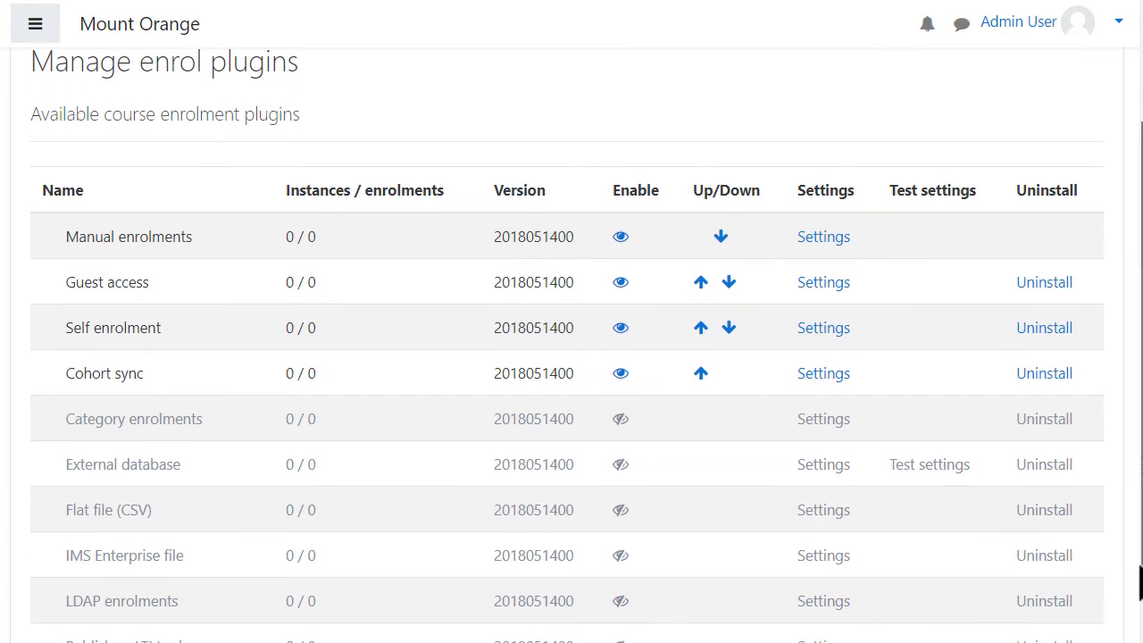
{"action": "scroll", "scroll_direction": "down", "scroll_amount": 3}
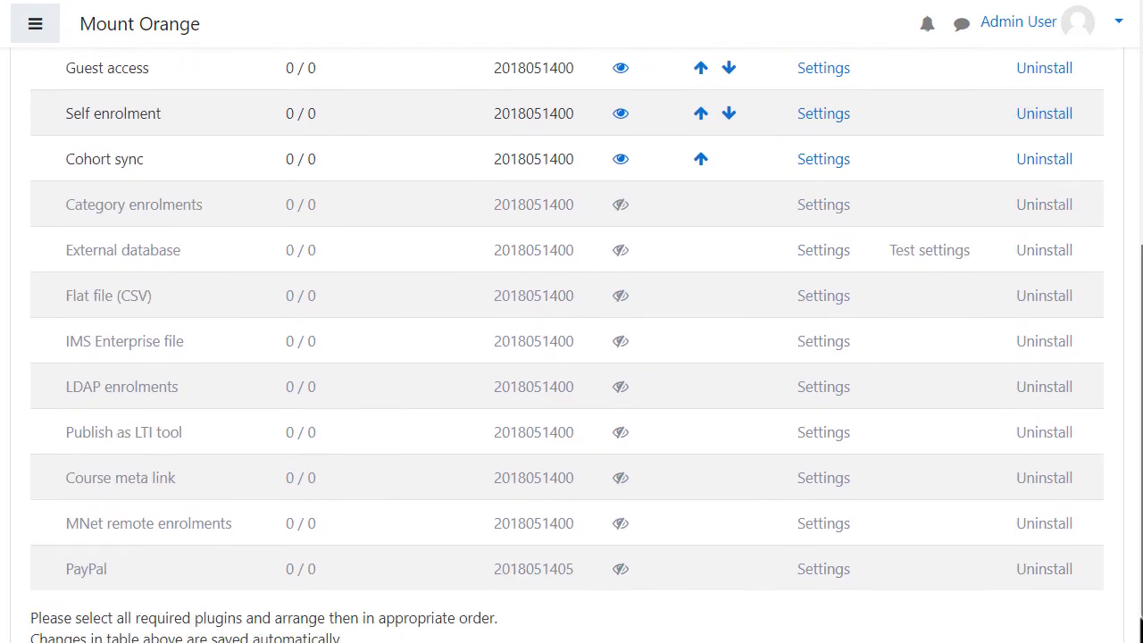
{"action": "scroll", "scroll_direction": "down", "scroll_amount": 3}
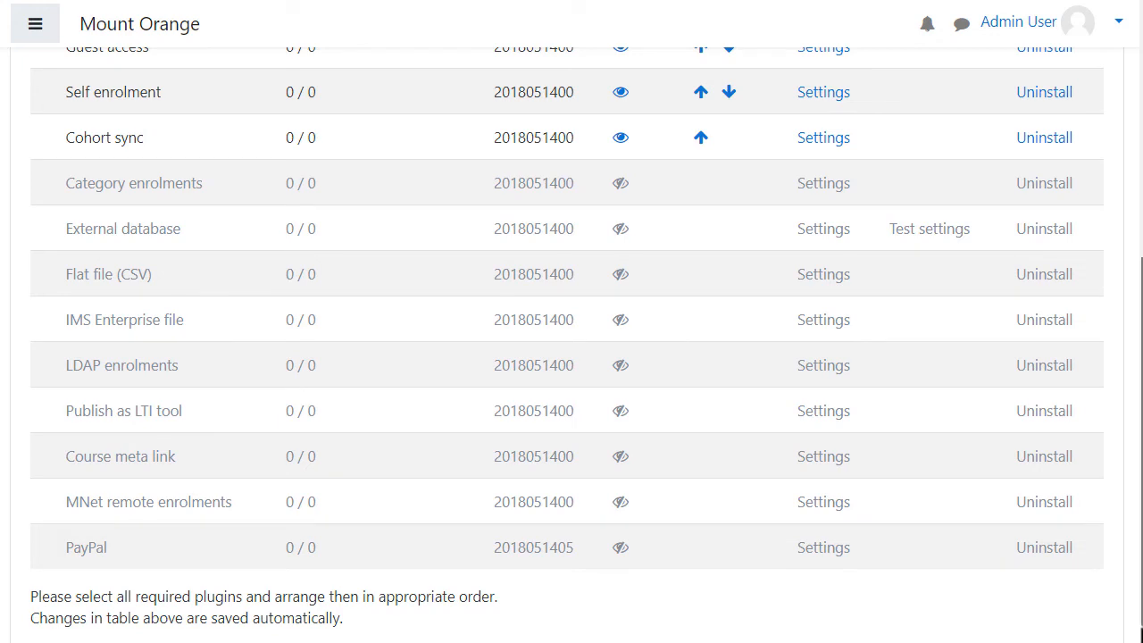
{"action": "mouse_move", "coordinate": [804, 639]}
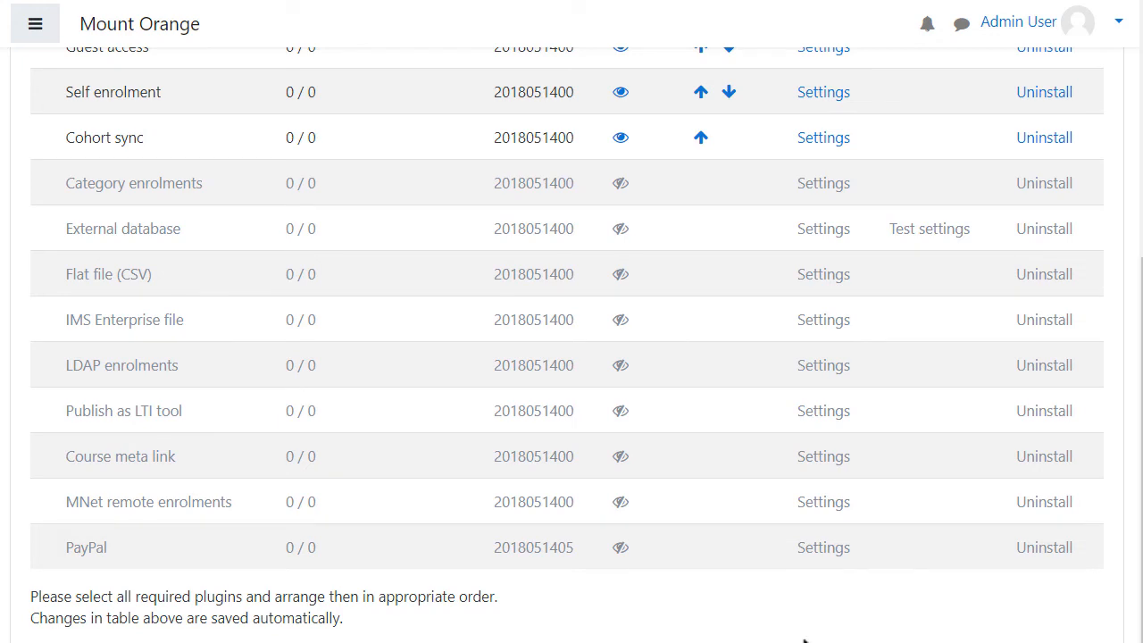
{"action": "mouse_move", "coordinate": [695, 616]}
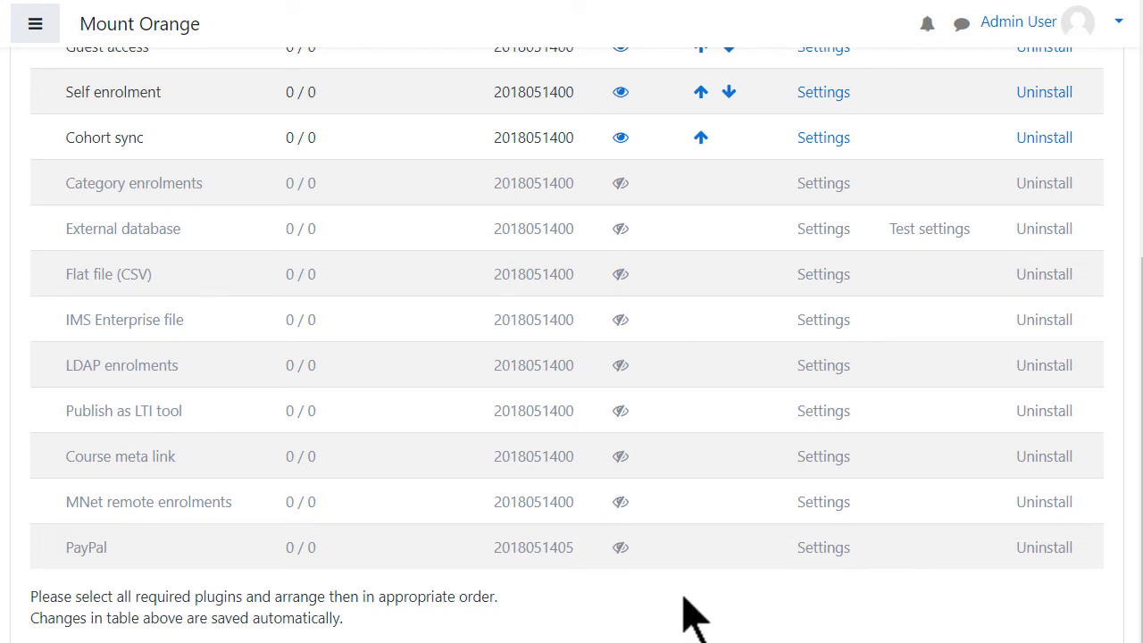